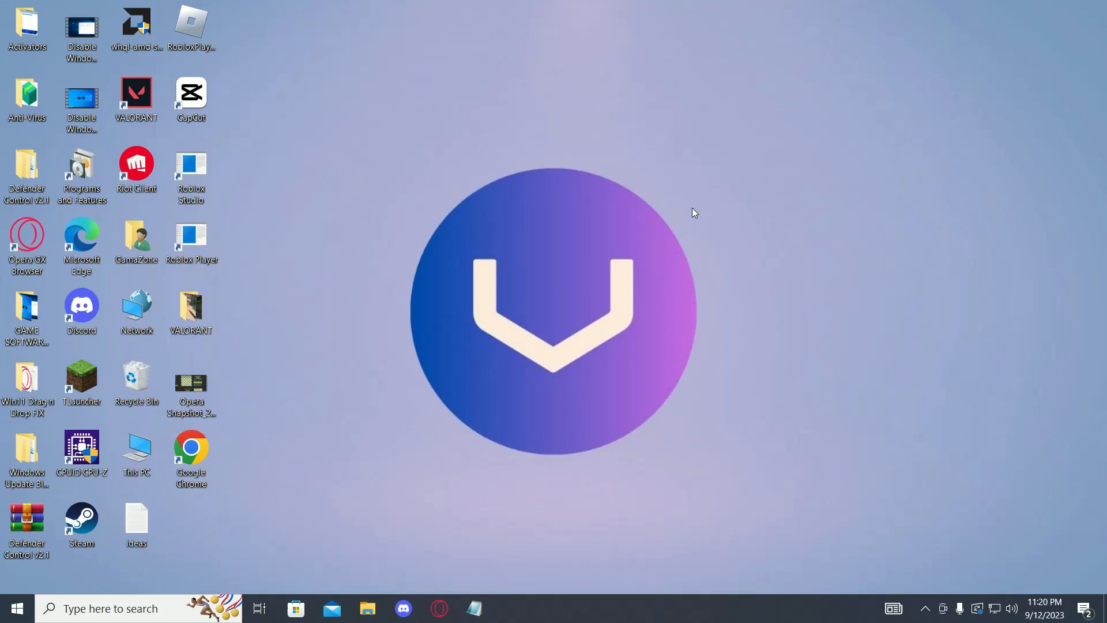
mouse_move(438, 605)
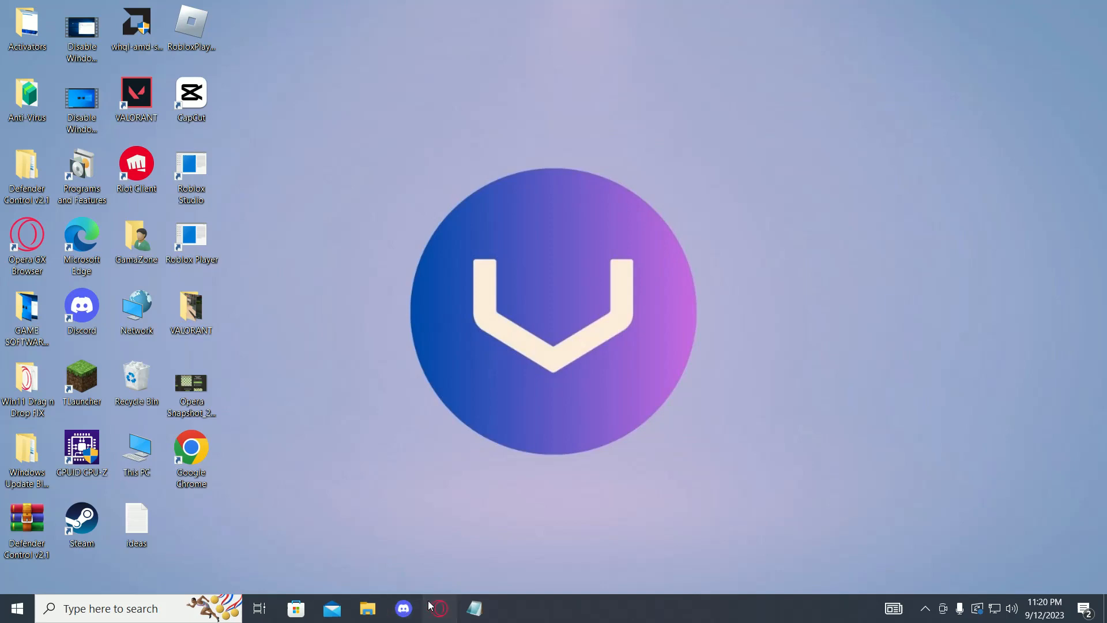
Search Google for 'slope game github' with the corrected spelling and load the Slope Game site
click(438, 608)
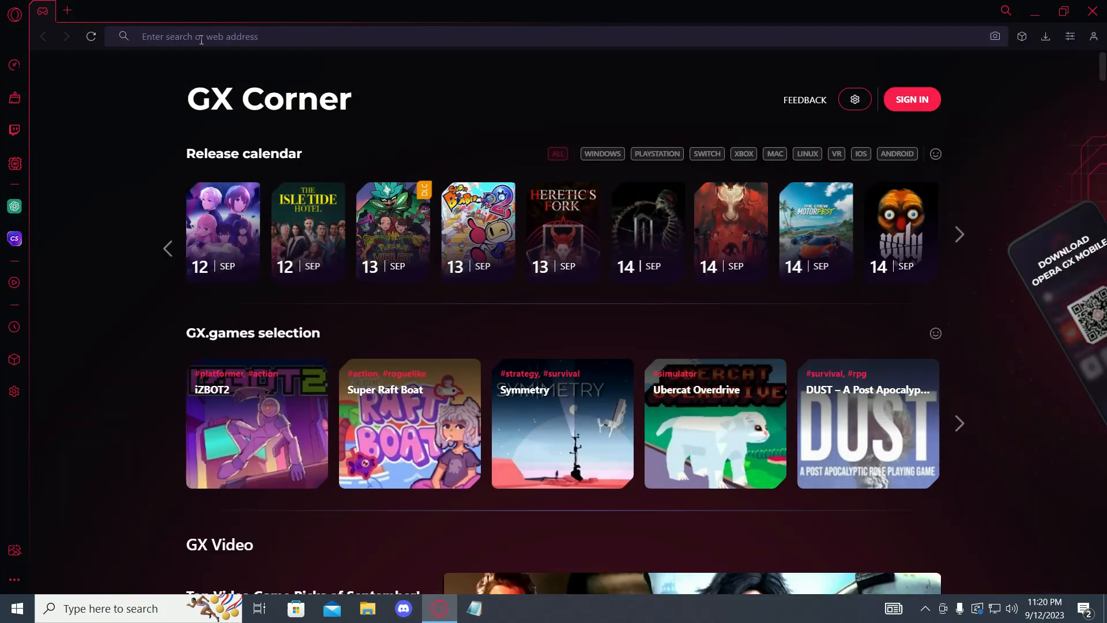
text(slope game github)
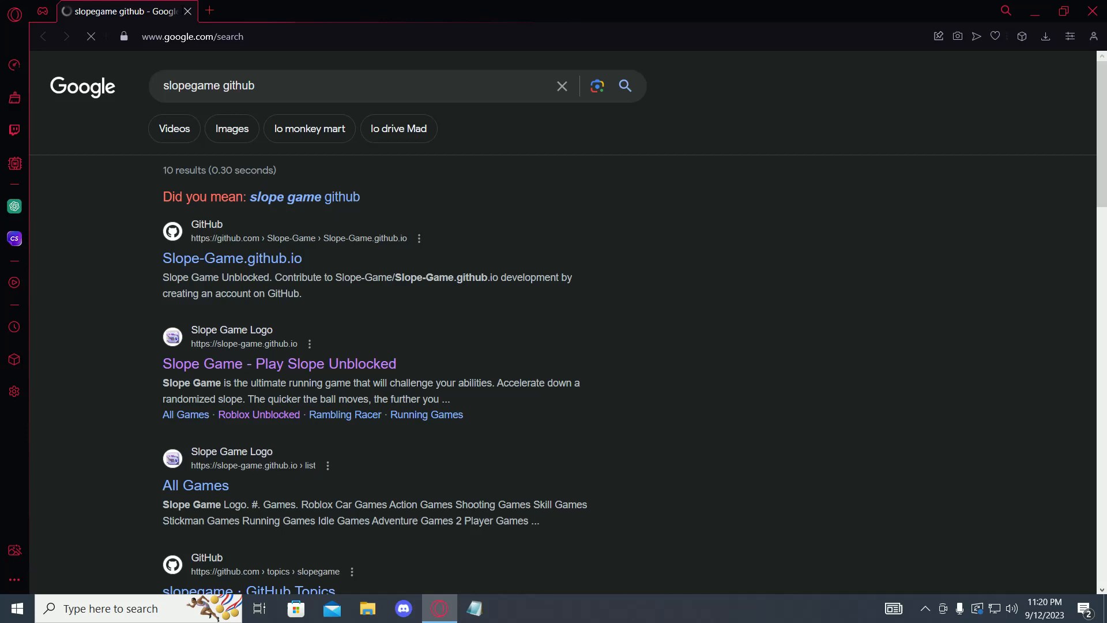
click(304, 196)
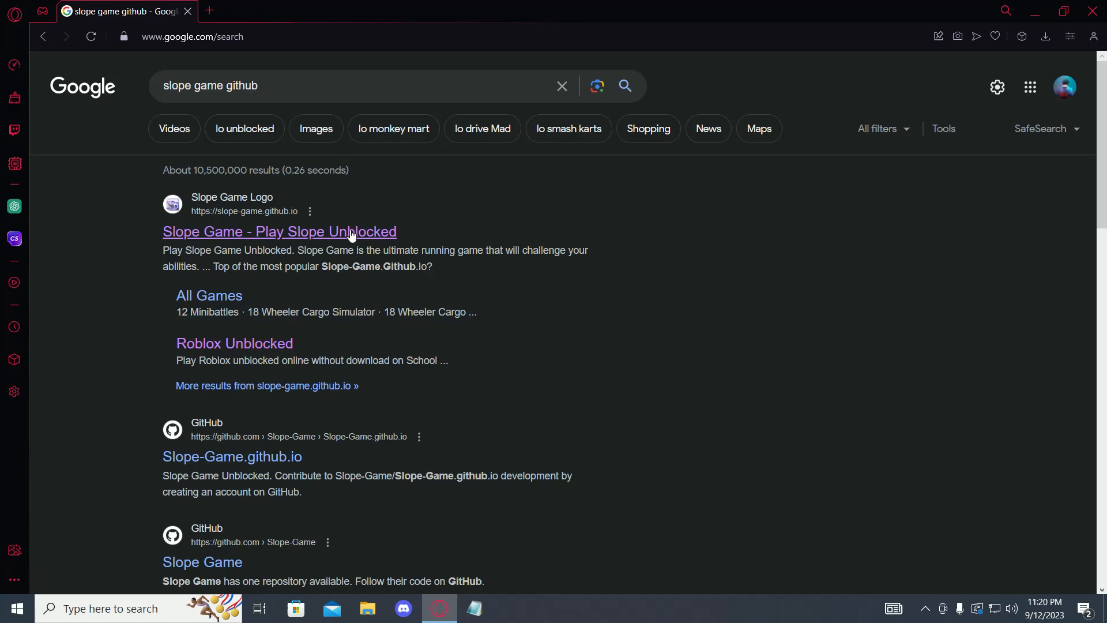
click(279, 231)
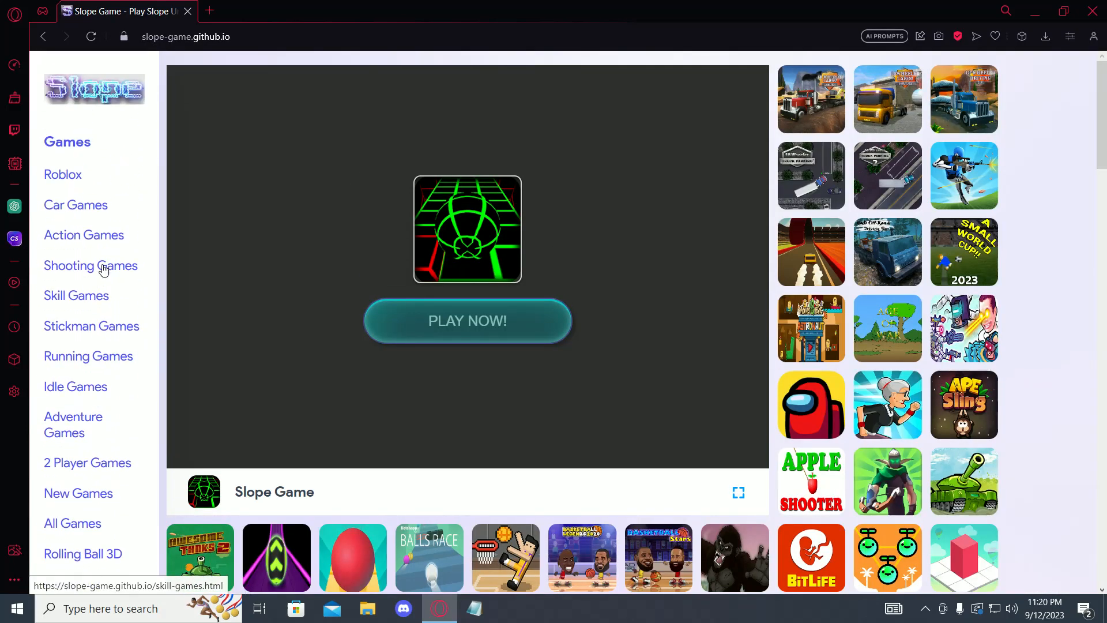
mouse_move(62, 174)
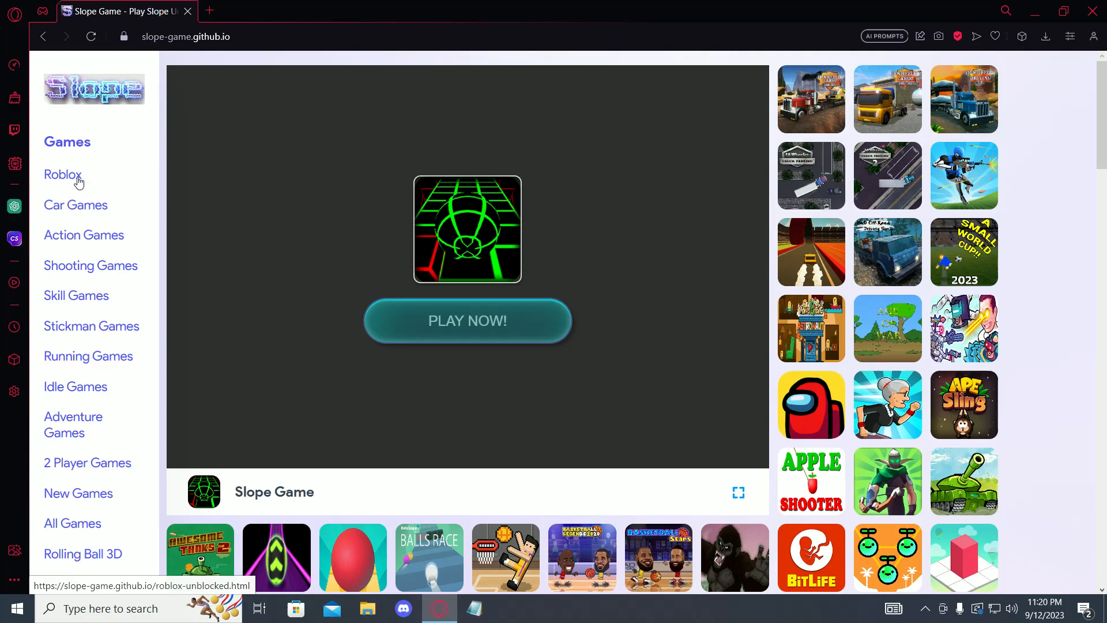
Go to Roblox Unblocked, dismiss the Hello All notice, and launch Server 1 (.COM)
click(63, 174)
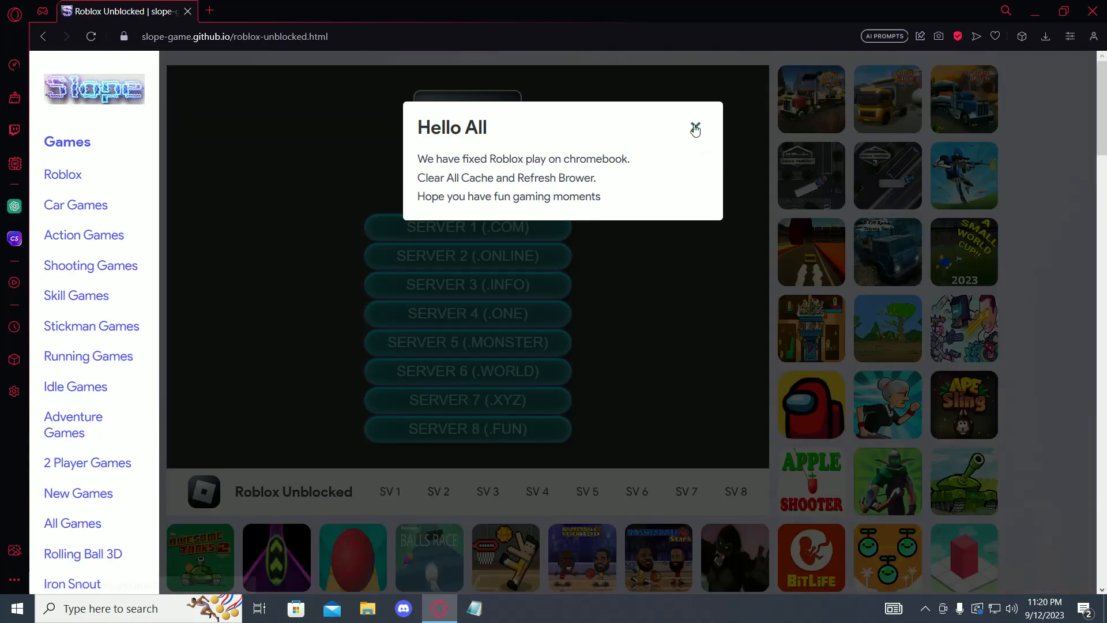
click(694, 129)
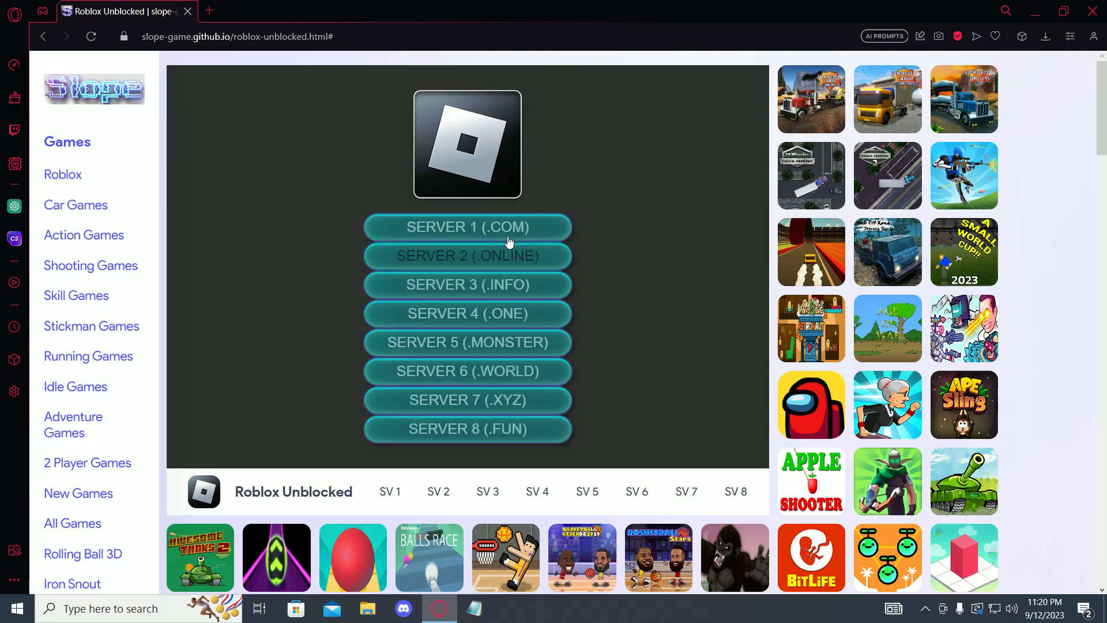
click(467, 227)
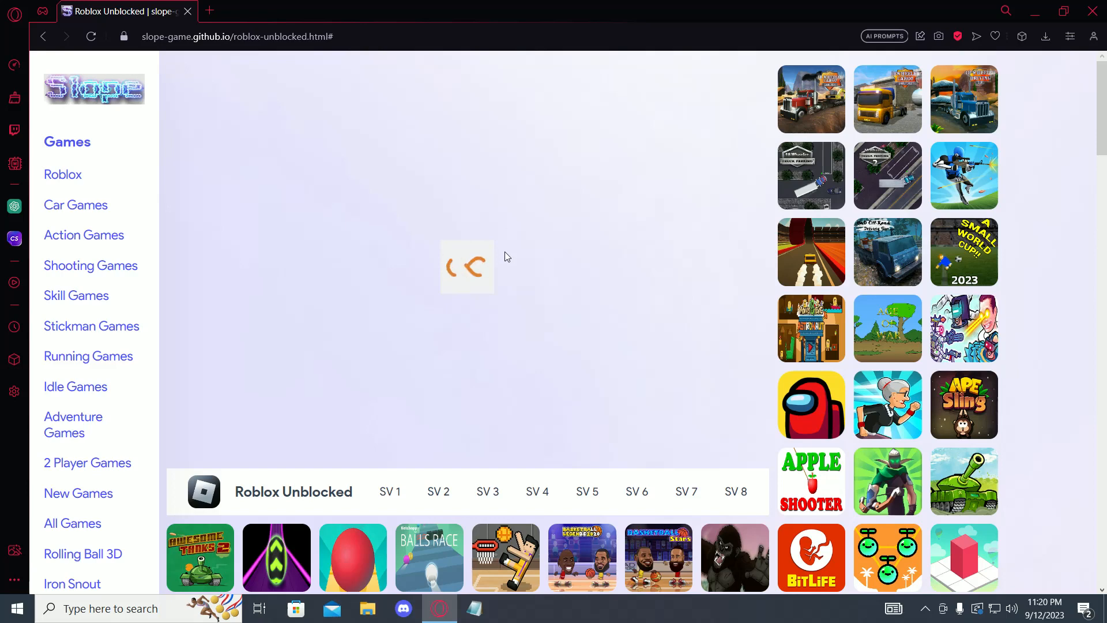